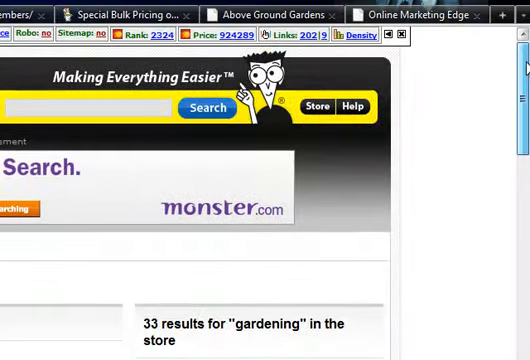
- Search the AdWords Keyword Tool for 'container garden' and scroll its monthly-search keyword ideas
{"action": "scroll", "scroll_direction": "down", "scroll_amount": 3}
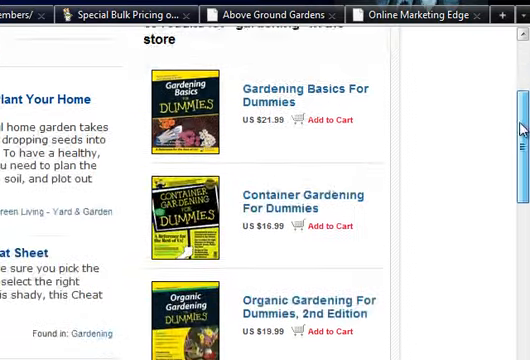
{"action": "scroll", "scroll_direction": "down", "scroll_amount": 3}
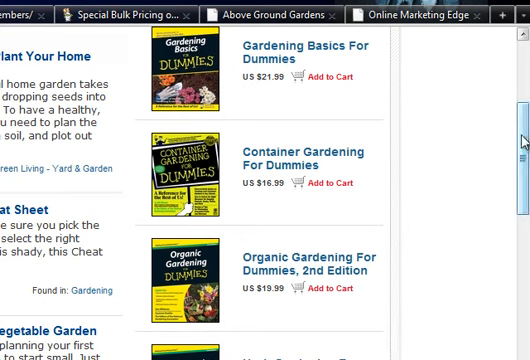
{"action": "scroll", "scroll_direction": "down", "scroll_amount": 3}
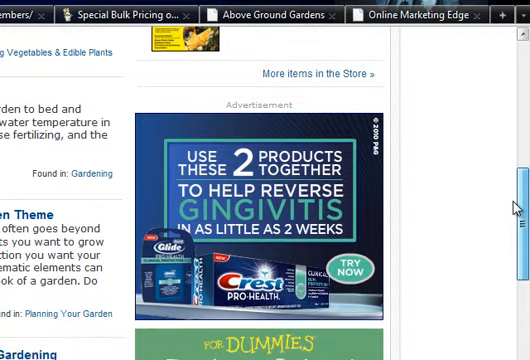
{"action": "scroll", "scroll_direction": "down", "scroll_amount": 3}
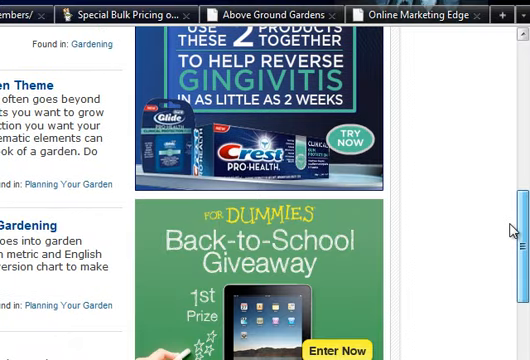
{"action": "scroll", "scroll_direction": "down", "scroll_amount": 3}
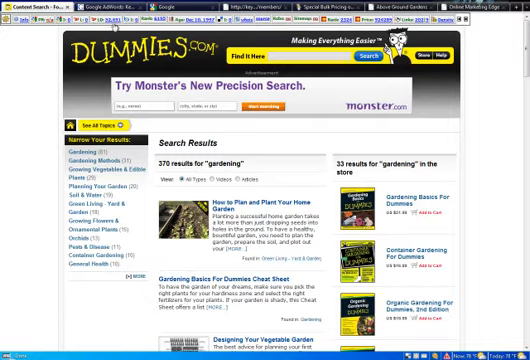
{"action": "left_click", "coordinate": [120, 5]}
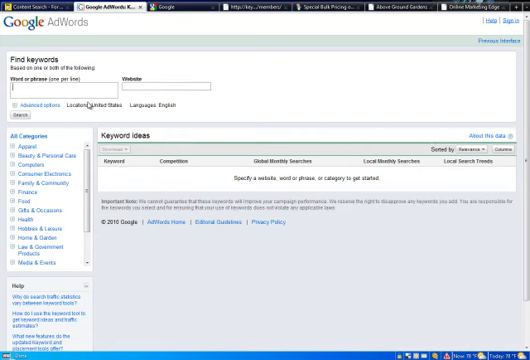
{"action": "type", "text": "contin"}
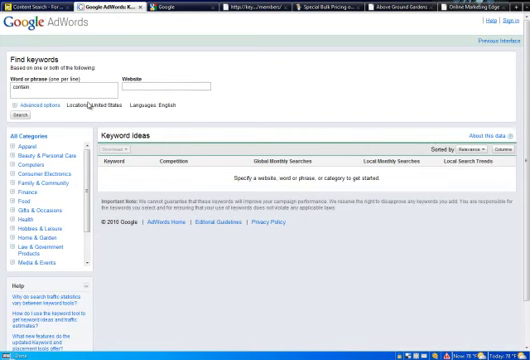
{"action": "type", "text": "container garden"}
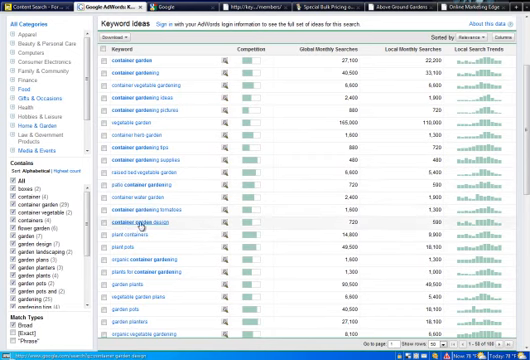
{"action": "mouse_move", "coordinate": [255, 63]}
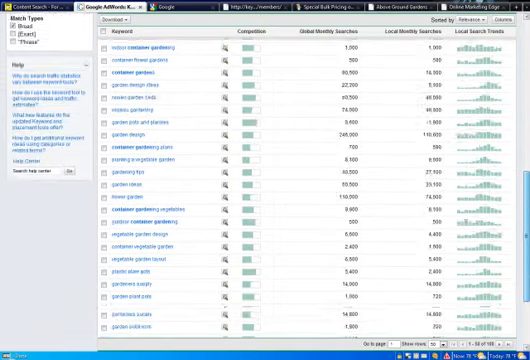
{"action": "scroll", "scroll_direction": "down", "scroll_amount": 3}
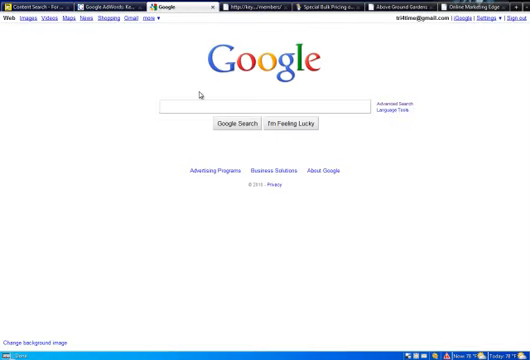
- Check Google autosuggestions for 'container garden' followed by the letters a, b and c
{"action": "type", "text": "container garden"}
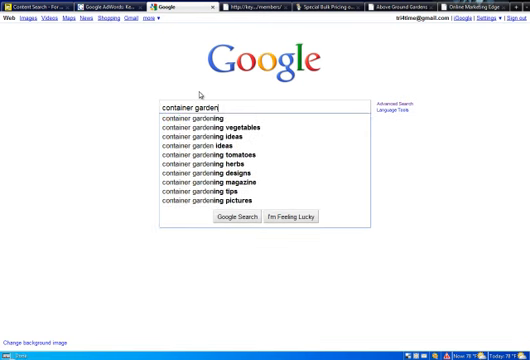
{"action": "mouse_move", "coordinate": [210, 193]}
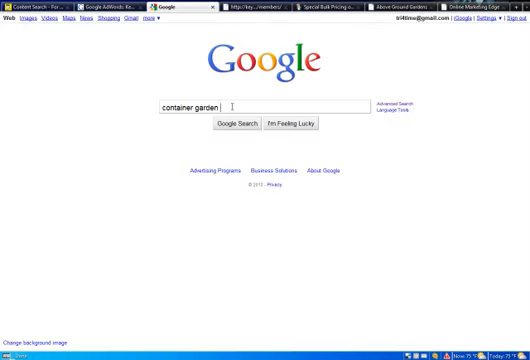
{"action": "type", "text": "a"}
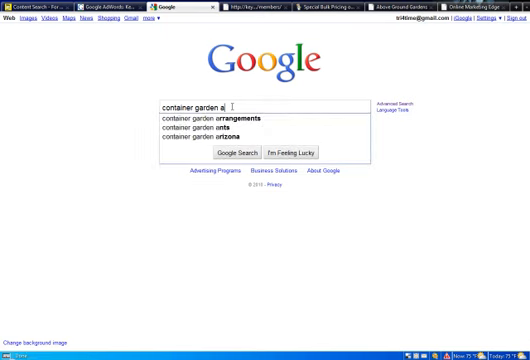
{"action": "key", "text": "Backspace"}
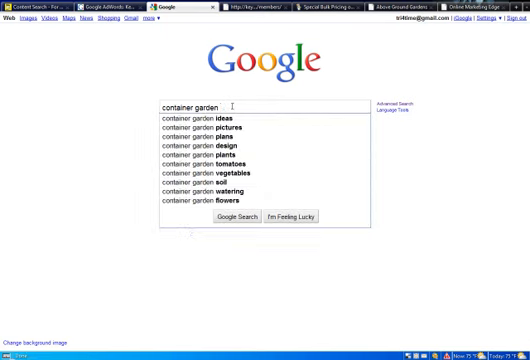
{"action": "type", "text": "b"}
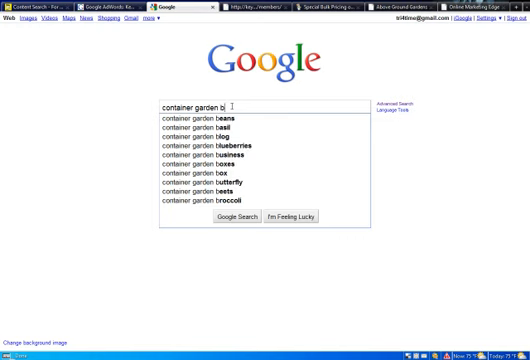
{"action": "key", "text": "BackSpace"}
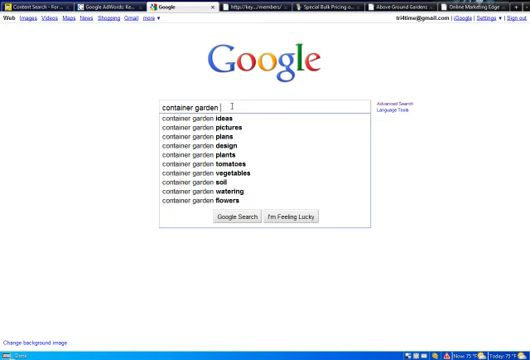
{"action": "type", "text": "c"}
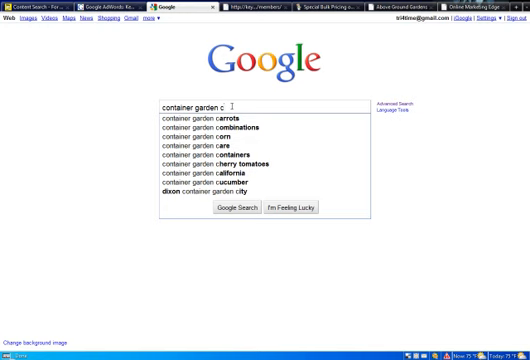
- Continue the letter suggestions d through m, then view suggestions for 'container gardening'
{"action": "type", "text": "d"}
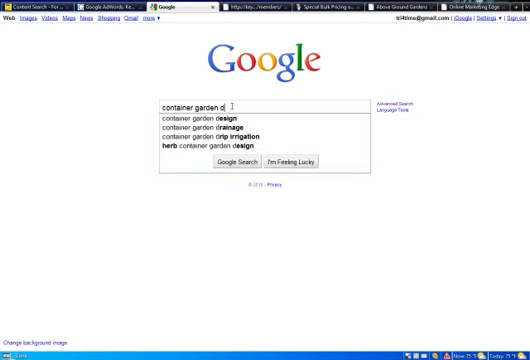
{"action": "type", "text": "e"}
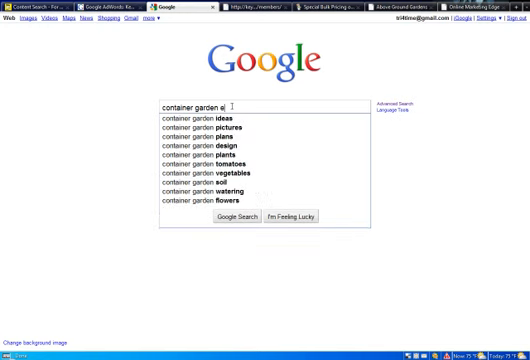
{"action": "type", "text": "f"}
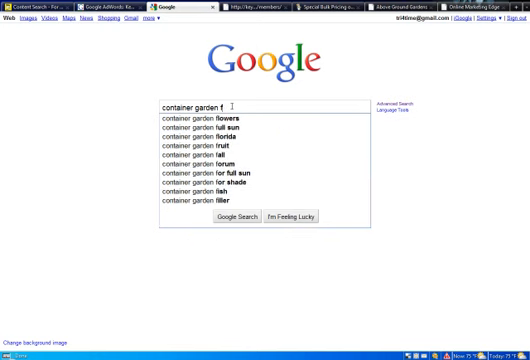
{"action": "key", "text": "BackSpace"}
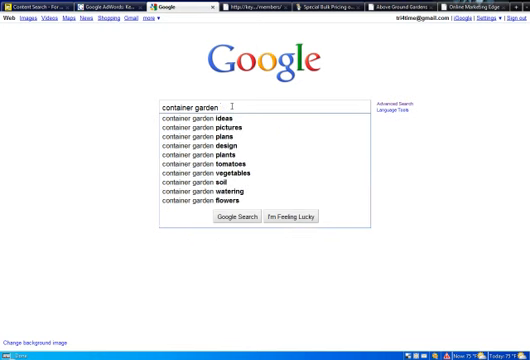
{"action": "type", "text": "g"}
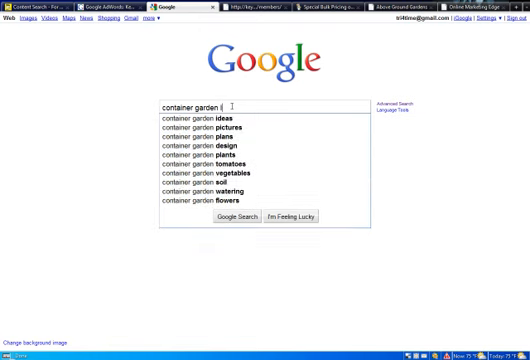
{"action": "type", "text": "m"}
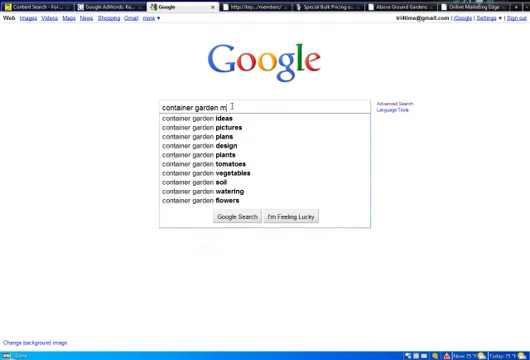
{"action": "key", "text": "Backspace"}
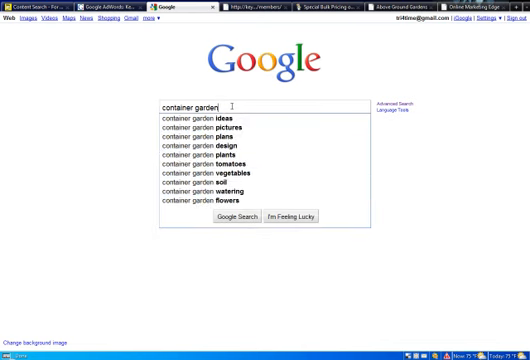
{"action": "type", "text": "ing"}
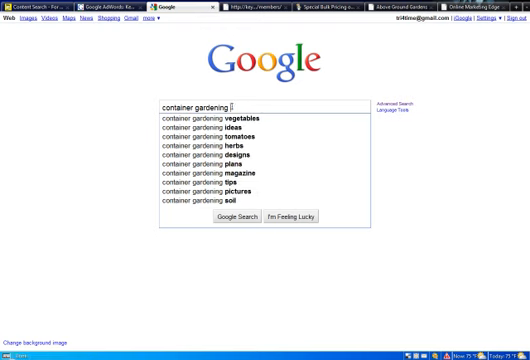
{"action": "type", "text": "c"}
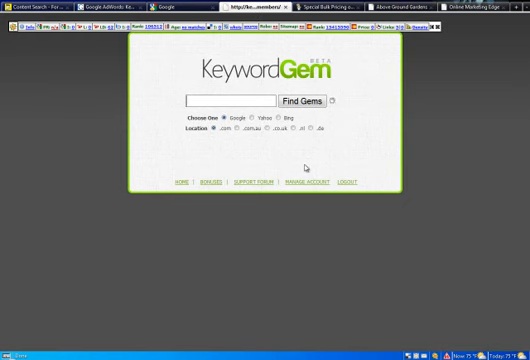
- Run a KeywordGem search for 'container gardening' on Google .com, returning 300 keywords
{"action": "type", "text": "container garden"}
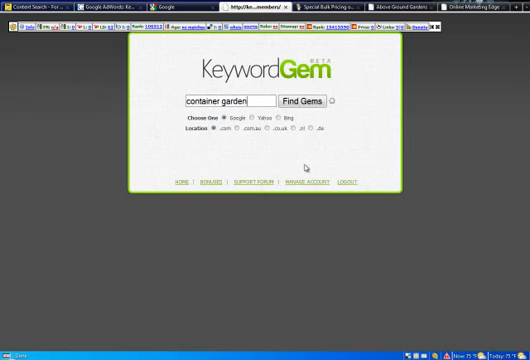
{"action": "type", "text": "ing"}
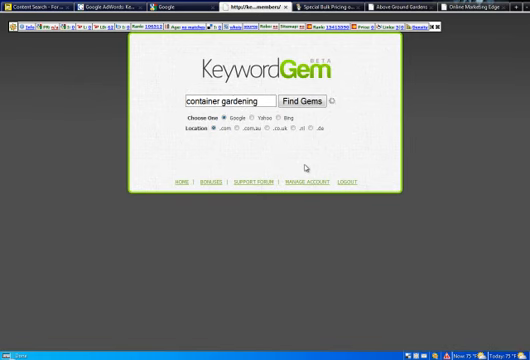
{"action": "left_click", "coordinate": [309, 100]}
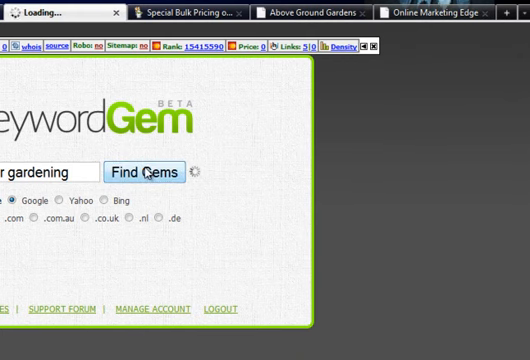
{"action": "left_click", "coordinate": [147, 172]}
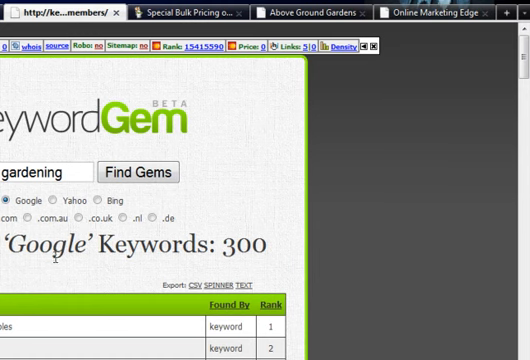
{"action": "double_click", "coordinate": [243, 243]}
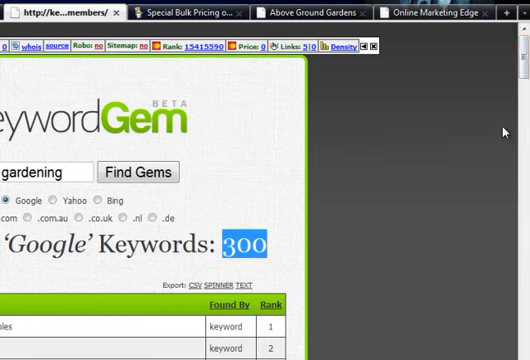
{"action": "scroll", "scroll_direction": "down", "scroll_amount": 3}
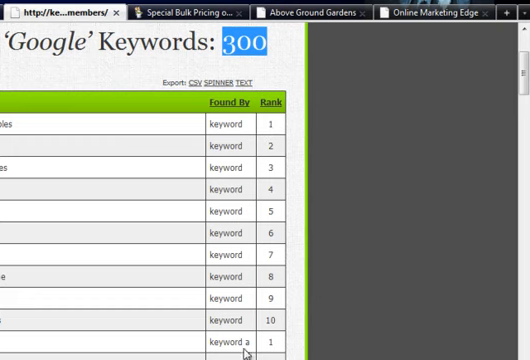
{"action": "scroll", "scroll_direction": "down", "scroll_amount": 3}
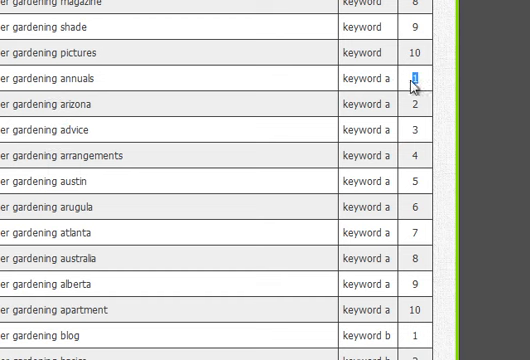
{"action": "scroll", "scroll_direction": "down", "scroll_amount": 3}
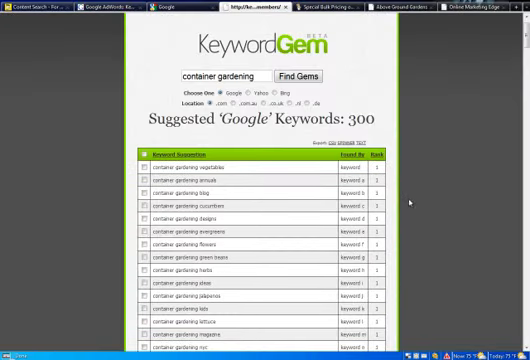
- Select the whole KeywordGem container gardening keyword table for copying
{"action": "scroll", "scroll_direction": "down", "scroll_amount": 3}
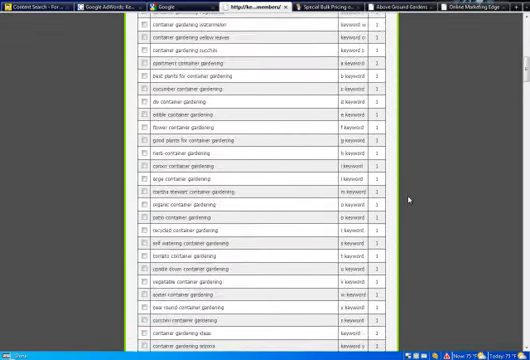
{"action": "scroll", "scroll_direction": "down", "scroll_amount": 3}
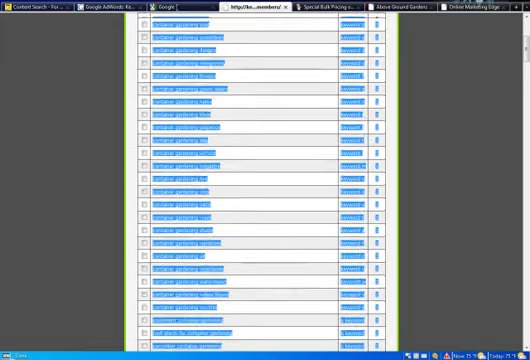
{"action": "scroll", "scroll_direction": "up", "scroll_amount": 3}
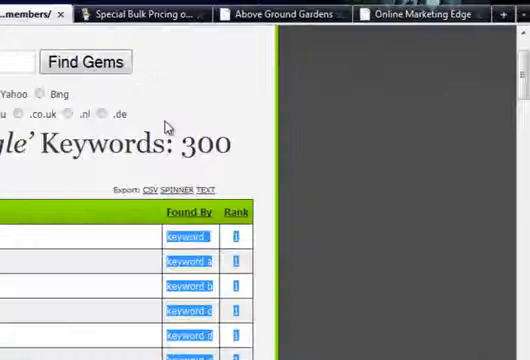
{"action": "left_click", "coordinate": [140, 13]}
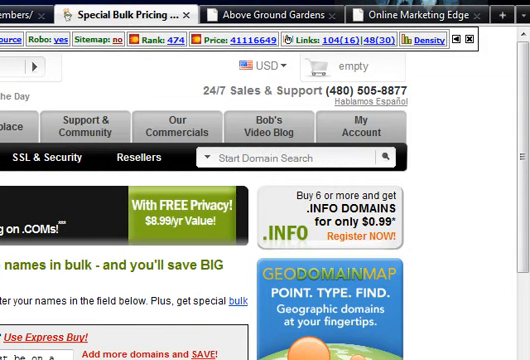
- Scroll GoDaddy's bulk pricing page down to the domain text box and TLD checkboxes
{"action": "scroll", "scroll_direction": "down", "scroll_amount": 3}
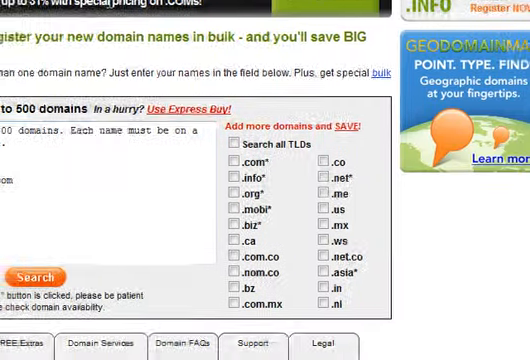
{"action": "scroll", "scroll_direction": "down", "scroll_amount": 3}
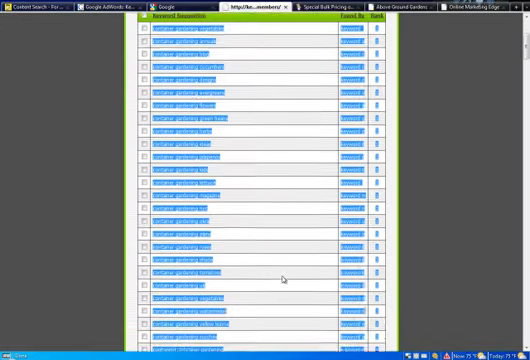
{"action": "scroll", "scroll_direction": "down", "scroll_amount": 3}
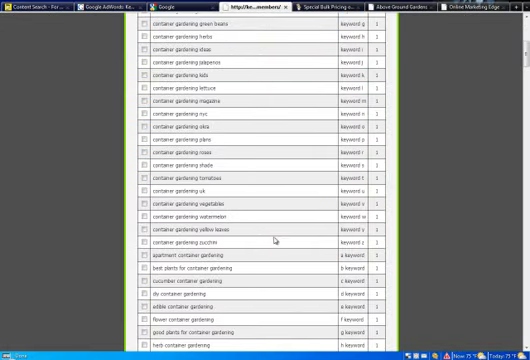
{"action": "scroll", "scroll_direction": "up", "scroll_amount": 3}
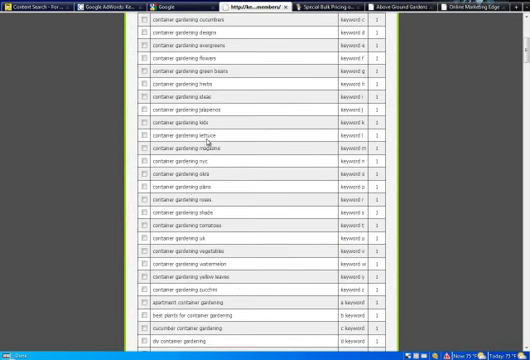
{"action": "mouse_move", "coordinate": [208, 128]}
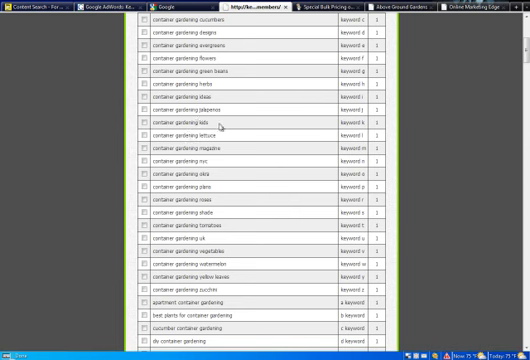
{"action": "scroll", "scroll_direction": "up", "scroll_amount": 3}
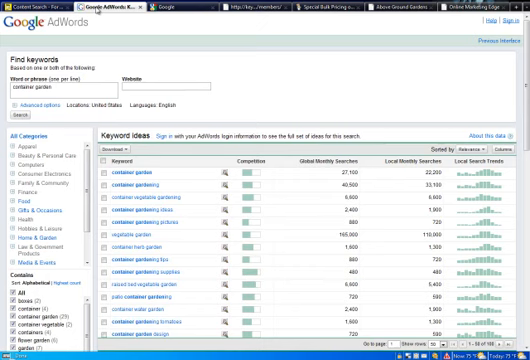
- Leave the AdWords results for the KeywordGem tab, then the Above Ground Gardens blog
{"action": "left_click", "coordinate": [160, 8]}
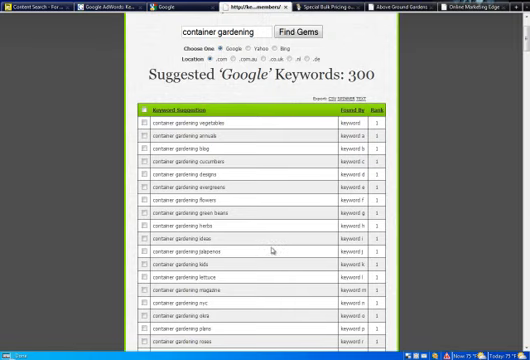
{"action": "left_click", "coordinate": [320, 9]}
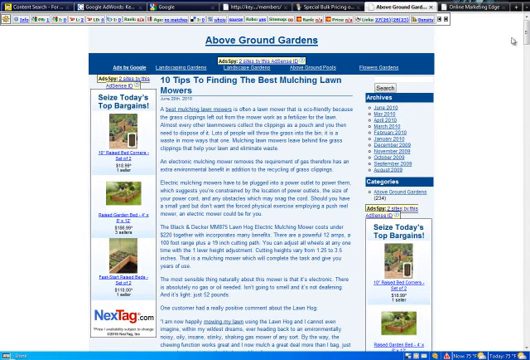
- Scroll the Above Ground Gardens site, flip between tabs, and end on Online Marketing Edge
{"action": "scroll", "scroll_direction": "down", "scroll_amount": 3}
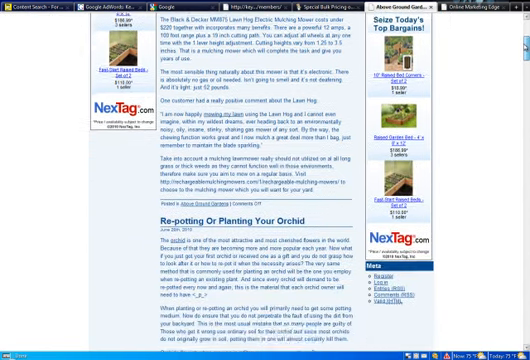
{"action": "scroll", "scroll_direction": "down", "scroll_amount": 3}
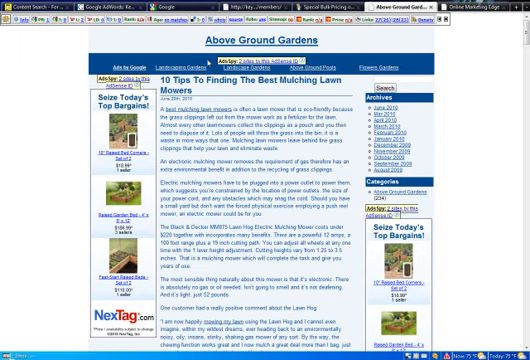
{"action": "mouse_move", "coordinate": [414, 67]}
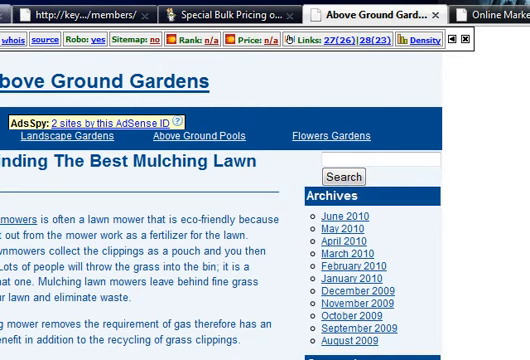
{"action": "left_click", "coordinate": [90, 15]}
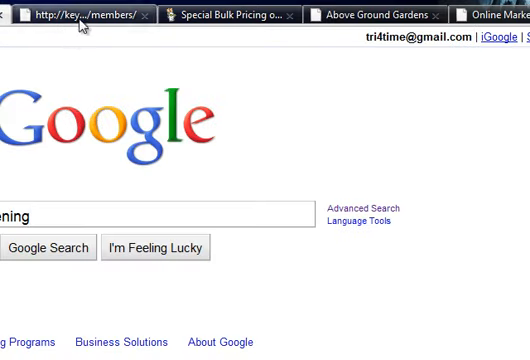
{"action": "left_click", "coordinate": [370, 15]}
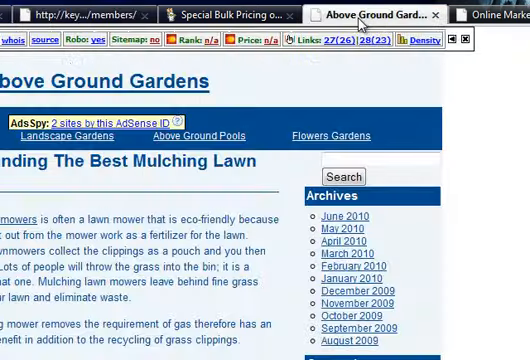
{"action": "left_click", "coordinate": [495, 14]}
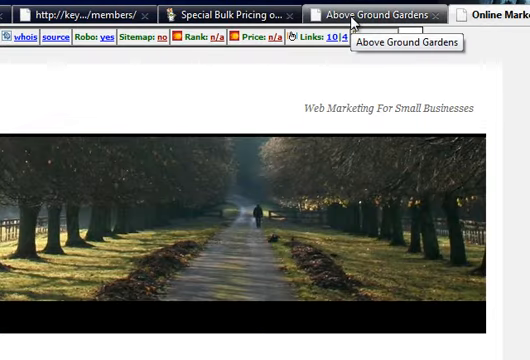
{"action": "left_click", "coordinate": [375, 14]}
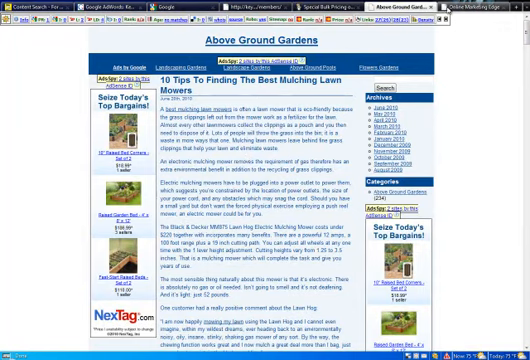
{"action": "left_click", "coordinate": [478, 8]}
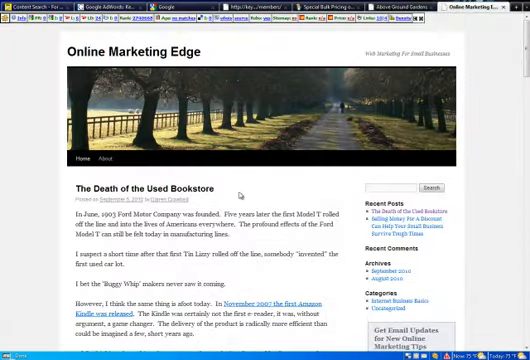